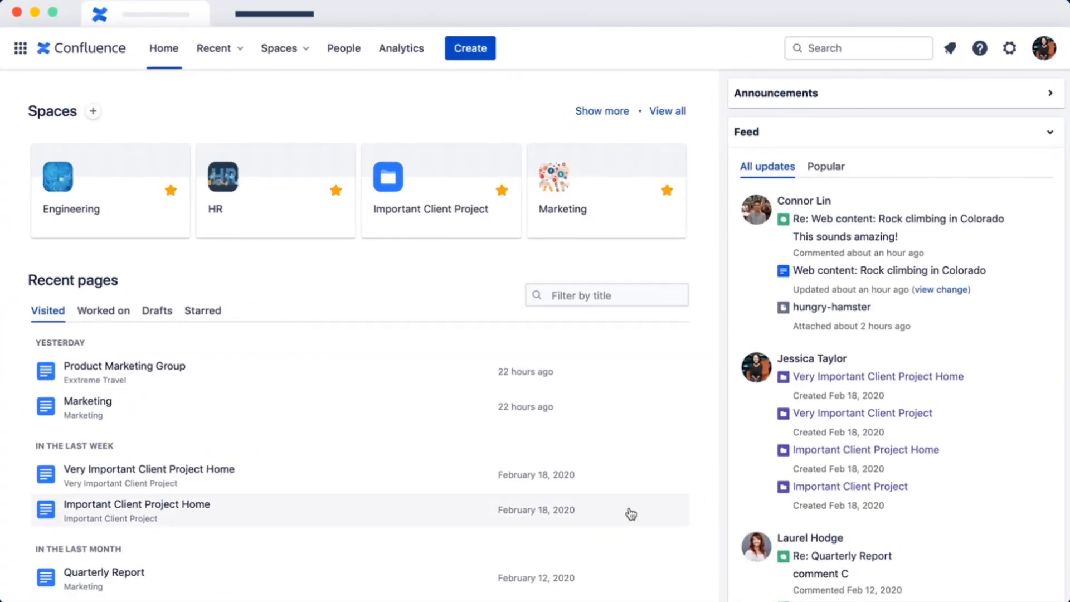
mouse_move(445, 215)
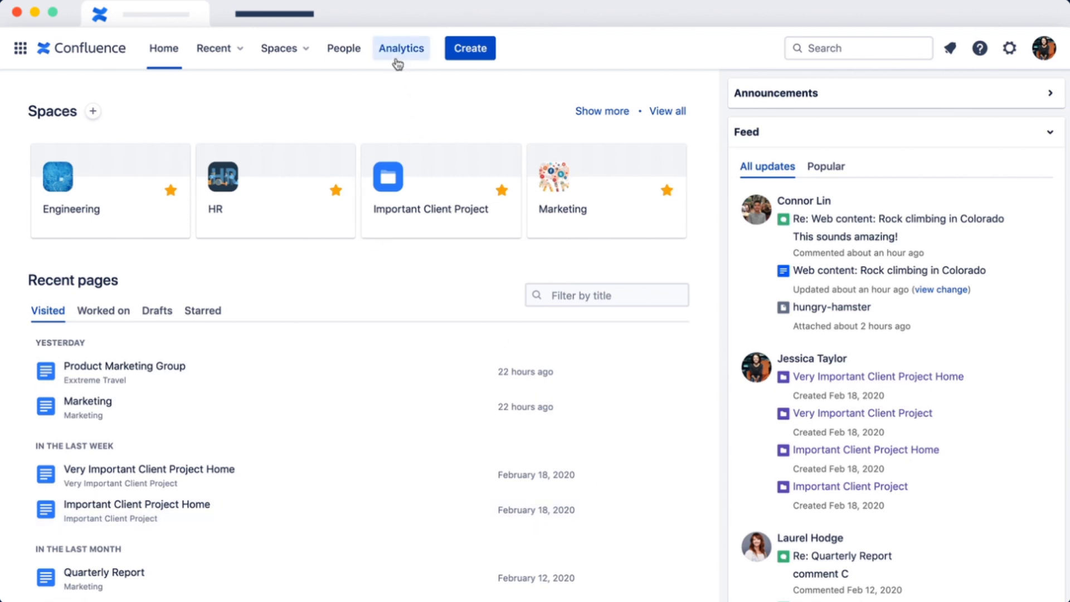
Step: Open site-wide Analytics from the top navigation bar on the home page
left_click(401, 48)
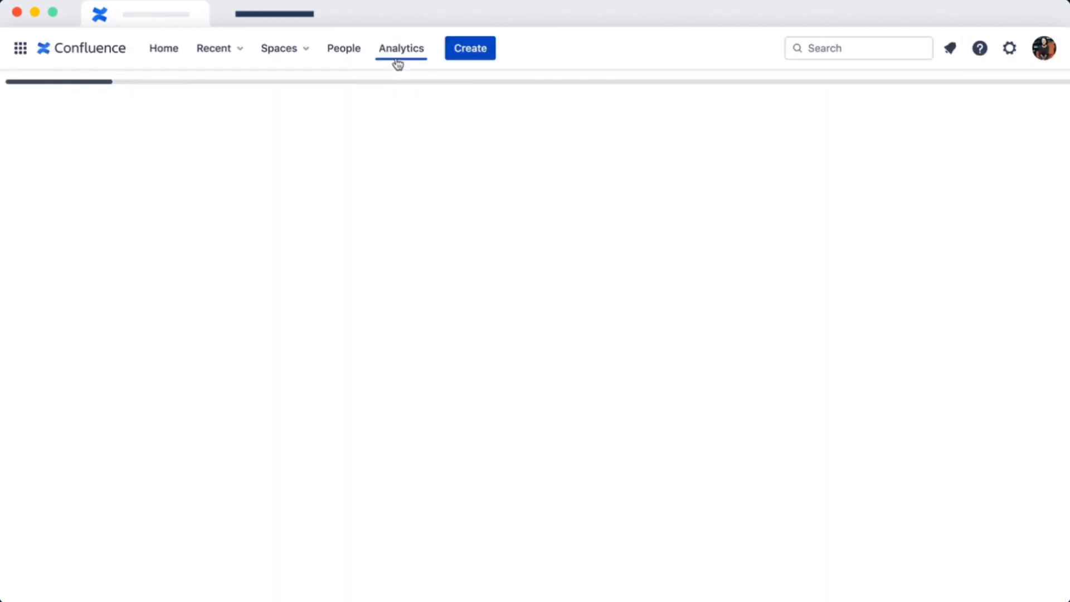
Step: View the restricted page using the admin key
left_click(401, 47)
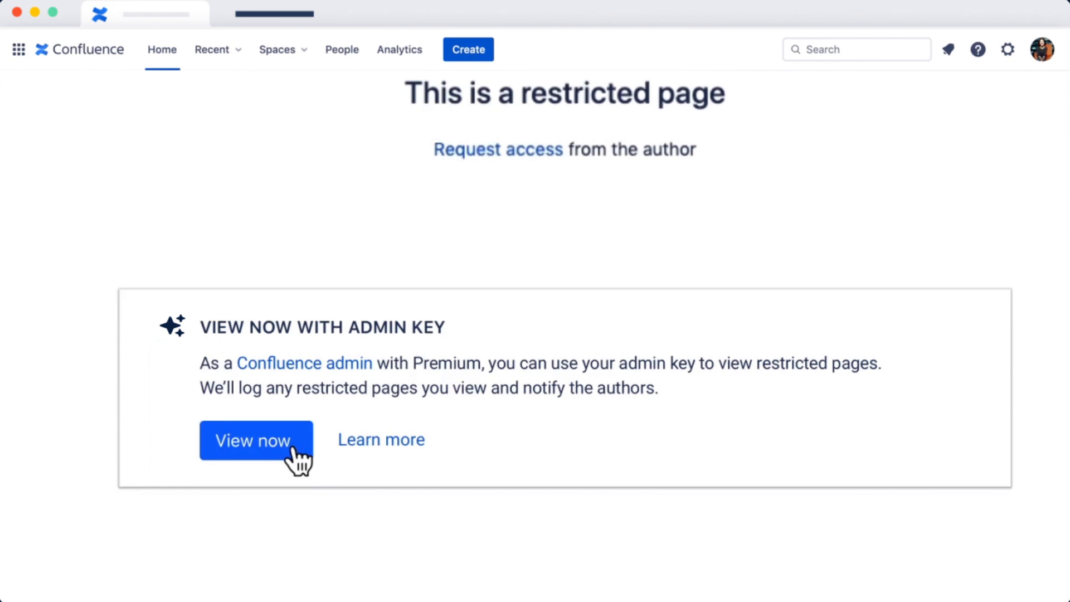
left_click(253, 440)
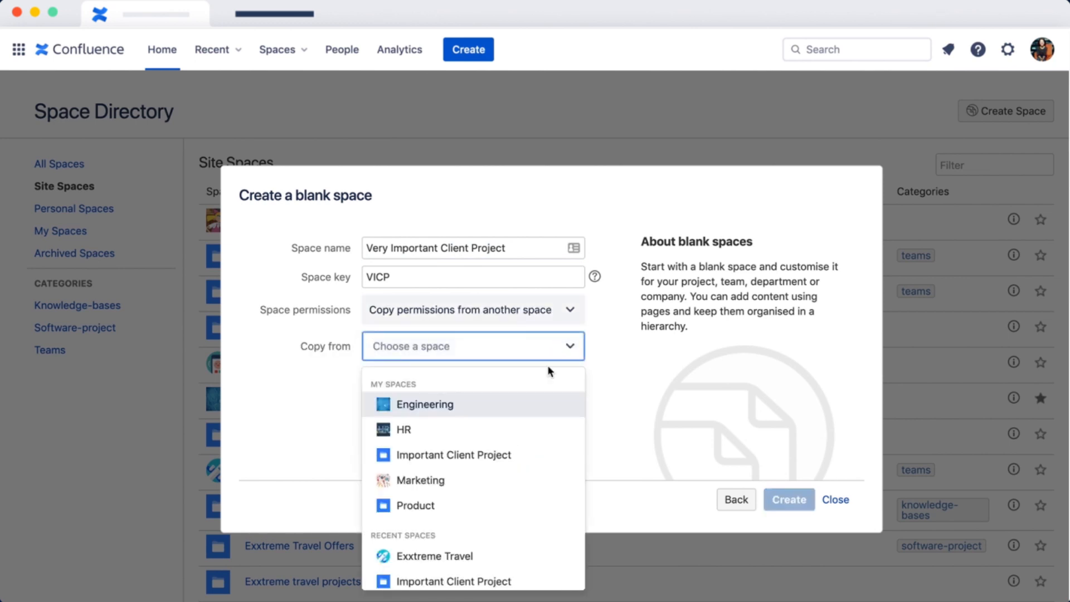
Step: Pick the space to copy permissions from for the new VICP space
left_click(788, 499)
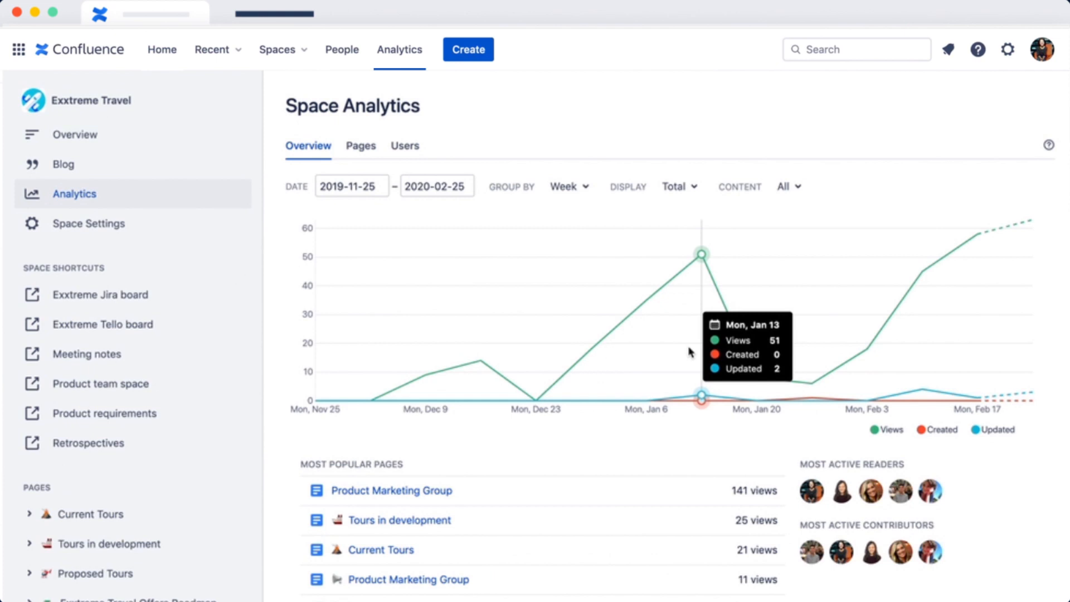
mouse_move(366, 158)
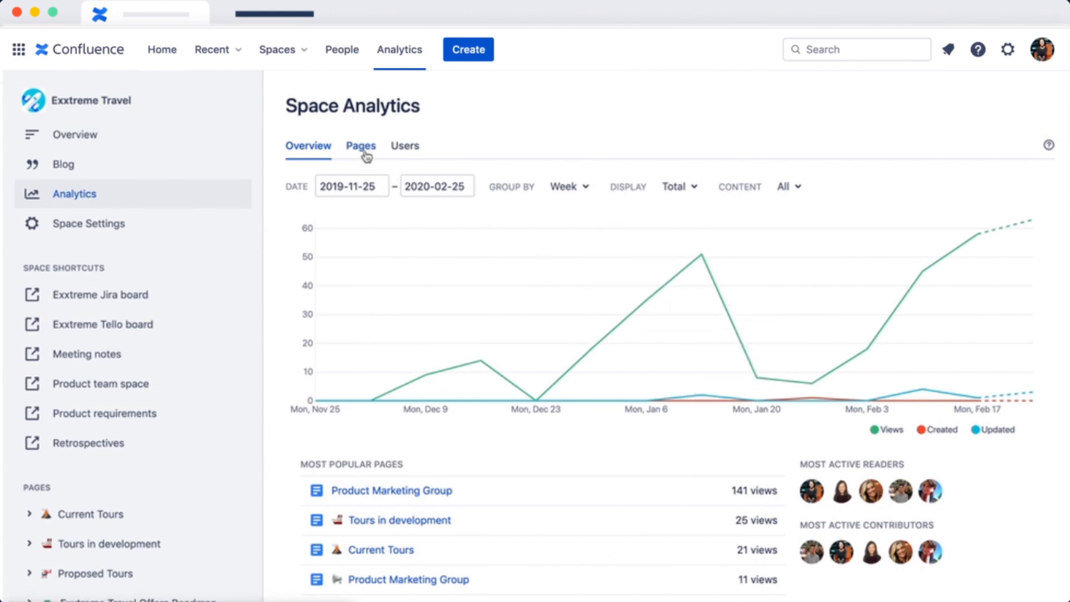
Step: Show Exxtreme Travel's Pages analytics sorted by Last modified
left_click(360, 145)
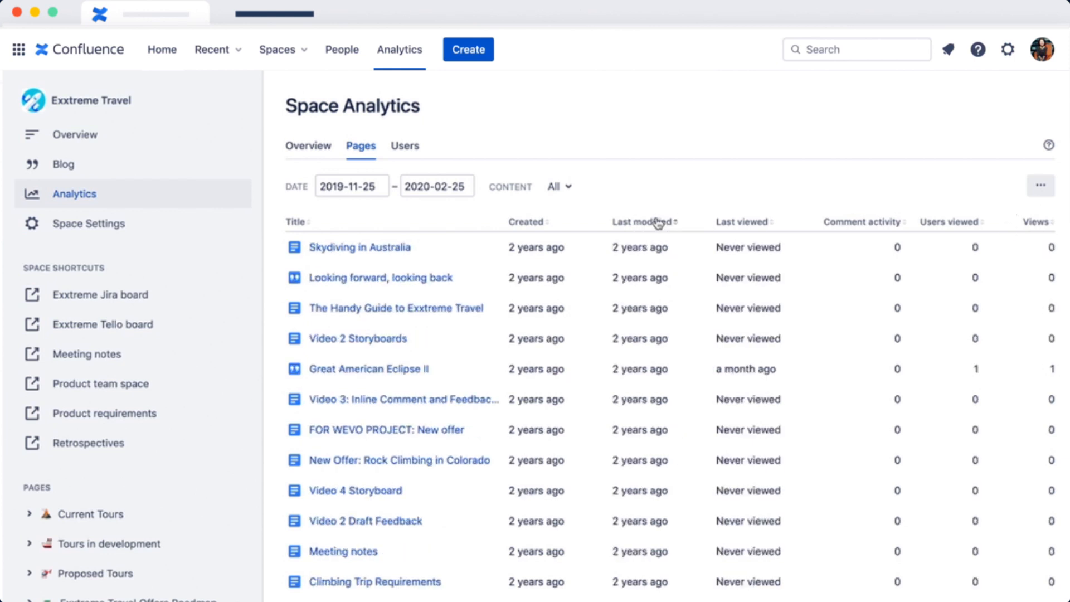
left_click(642, 222)
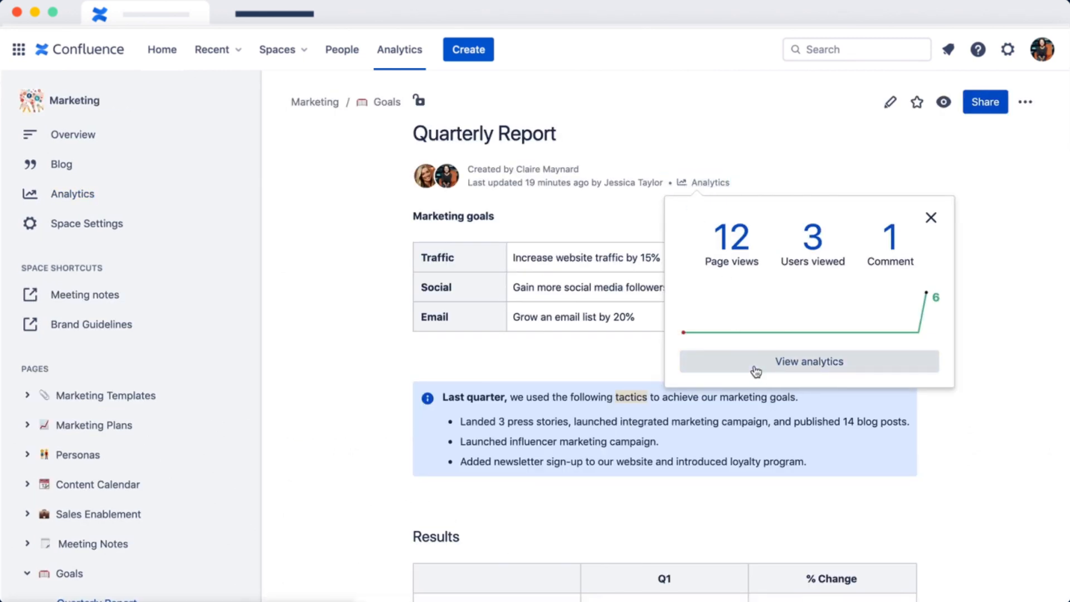
Step: Open the Quarterly Report's full page analytics and scroll through them
left_click(809, 361)
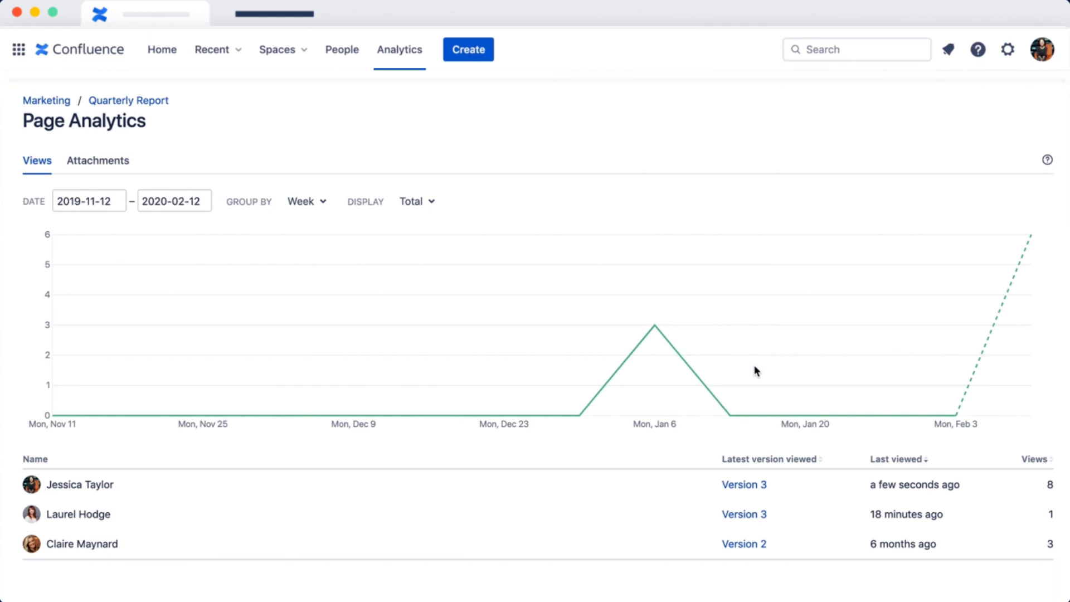
scroll("down", 3)
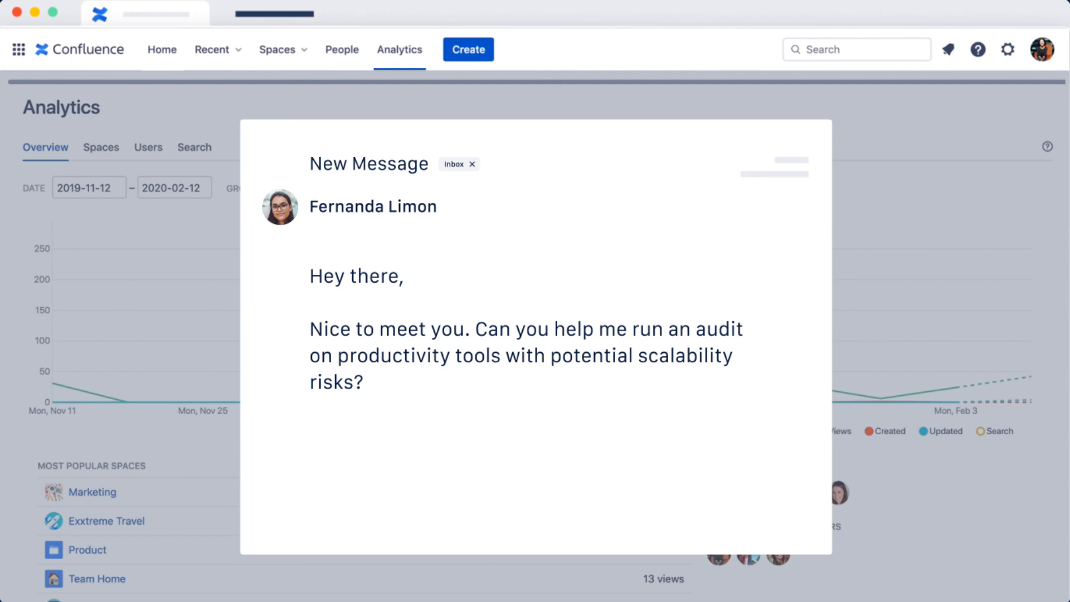
Step: Limit site analytics to 2019-12-31 through 2020-01-20, grouped by week
left_click(473, 164)
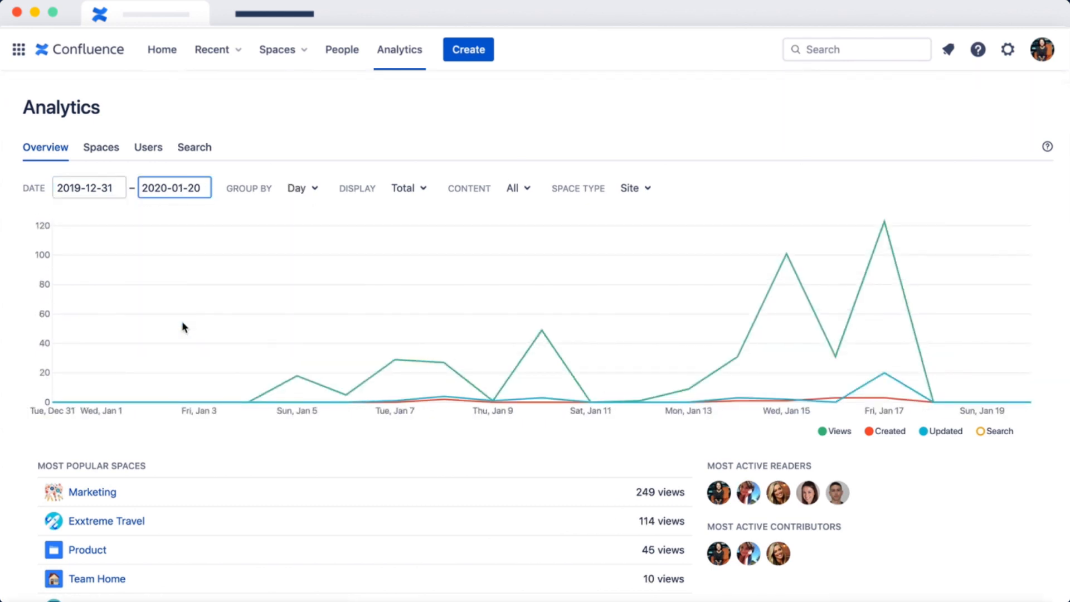
left_click(302, 188)
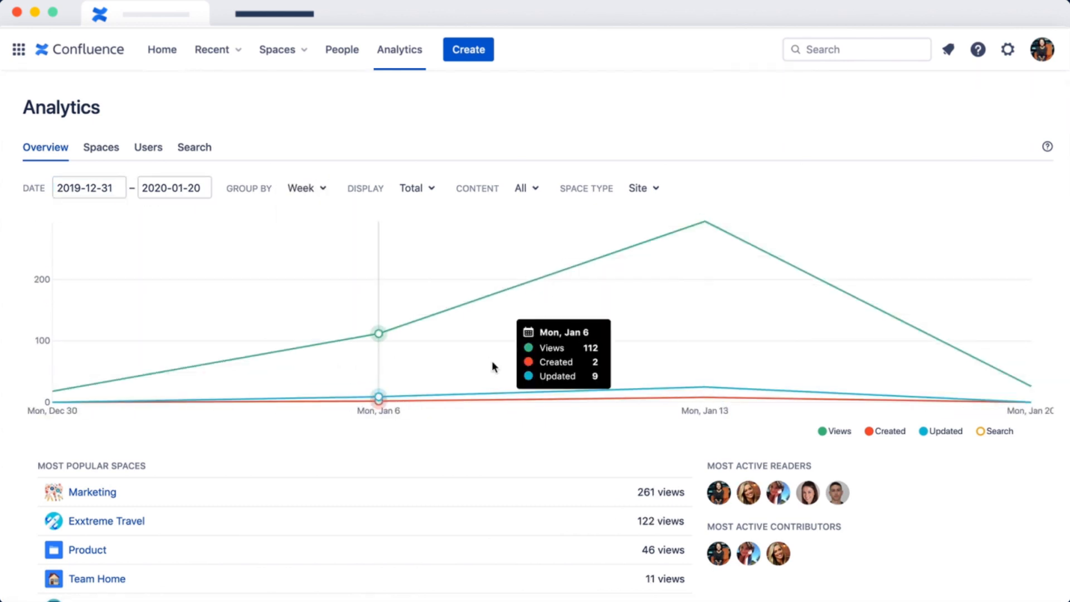
scroll("down", 3)
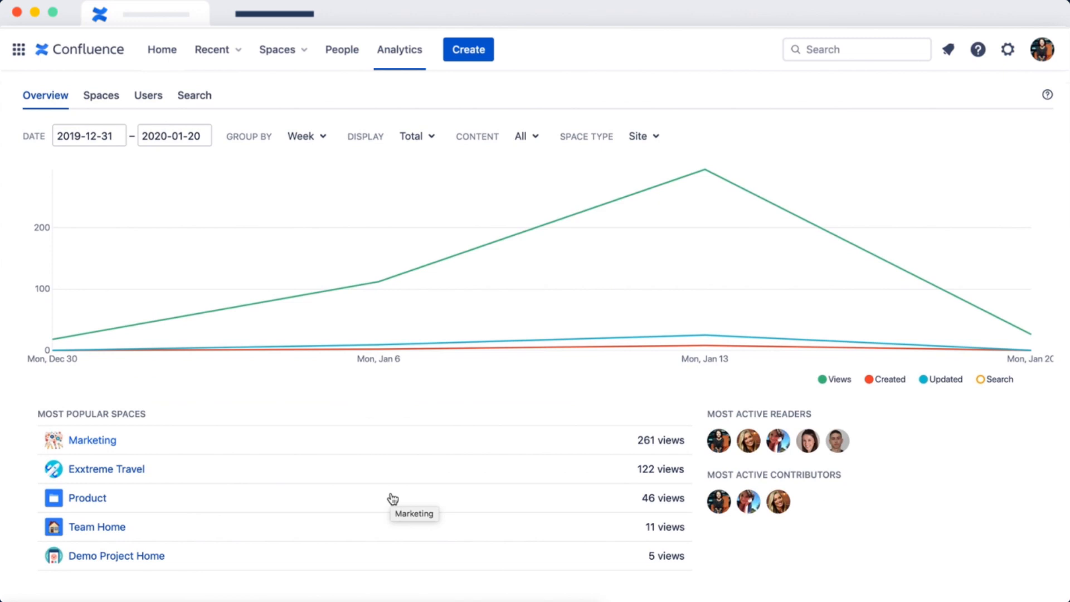